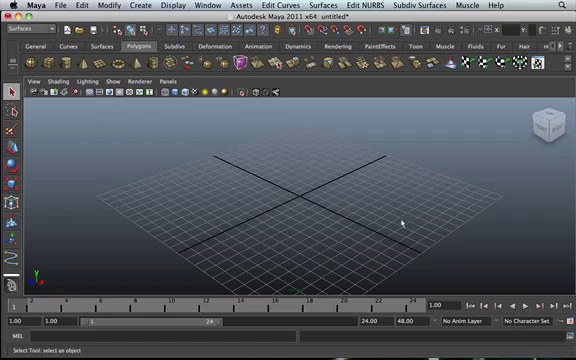
pyautogui.moveTo(298, 192)
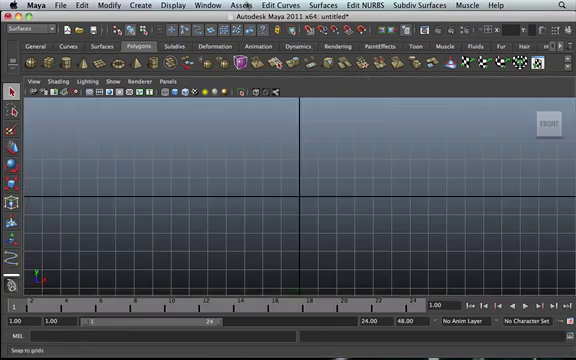
# Browse the Edit Curves menu, then start the CV Curve Tool from Create.
pyautogui.click(288, 4)
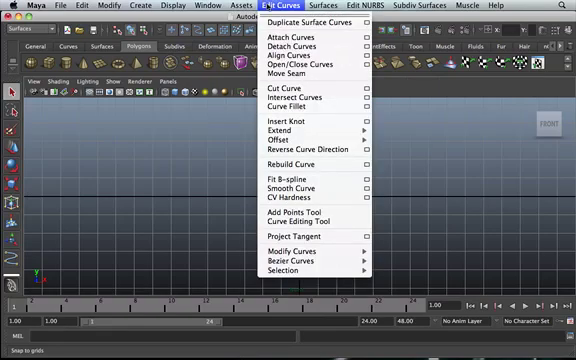
pyautogui.click(136, 4)
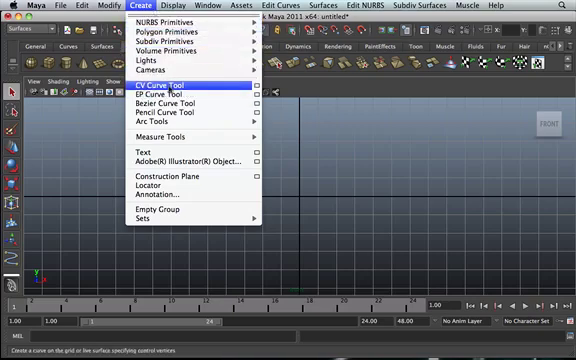
# Draw a rounded CV curve in the front view and close it with Open/Close Curves.
pyautogui.click(154, 86)
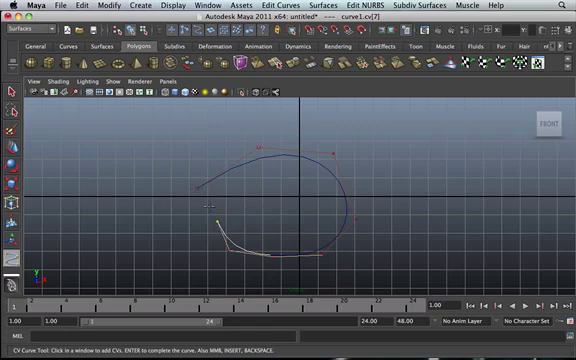
pyautogui.moveTo(196, 188)
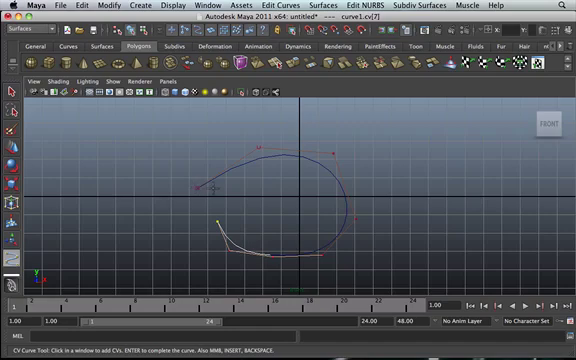
pyautogui.moveTo(244, 122)
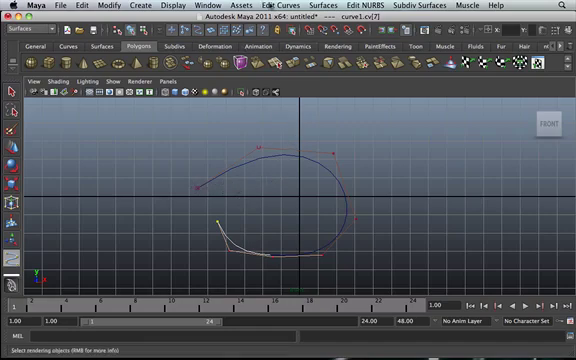
pyautogui.click(292, 8)
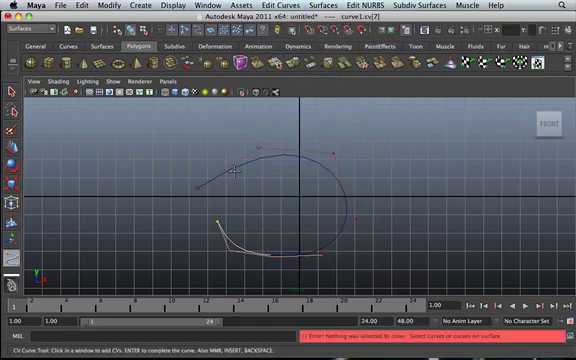
pyautogui.click(232, 172)
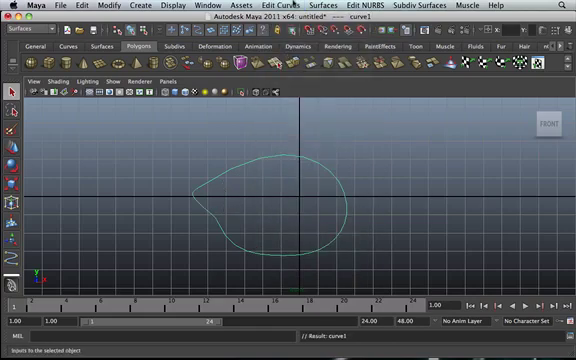
pyautogui.click(276, 6)
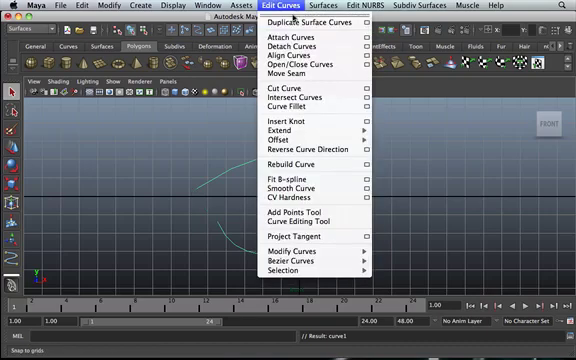
pyautogui.moveTo(300, 64)
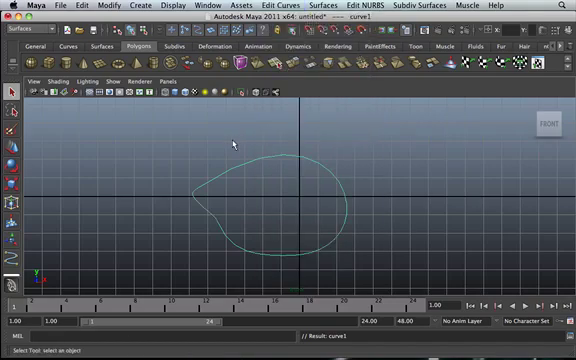
pyautogui.moveTo(216, 190)
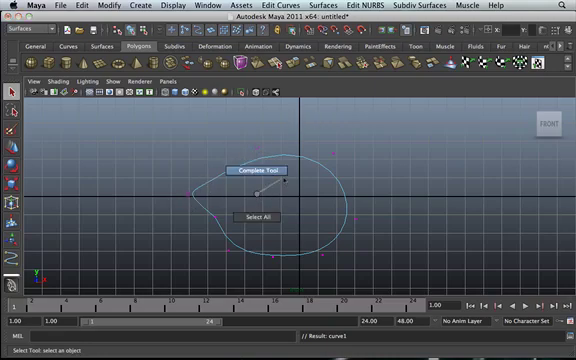
# Pick a curve point on the loop as the split location for Detach Curves.
pyautogui.click(256, 170)
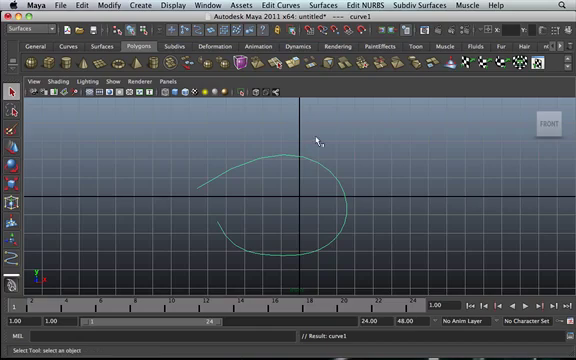
pyautogui.moveTo(316, 170)
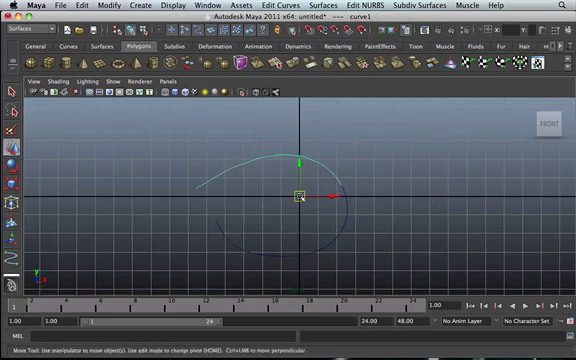
# Select both curve pieces, attach them into one curve and move it up and left.
pyautogui.moveTo(298, 192); pyautogui.dragTo(298, 180)
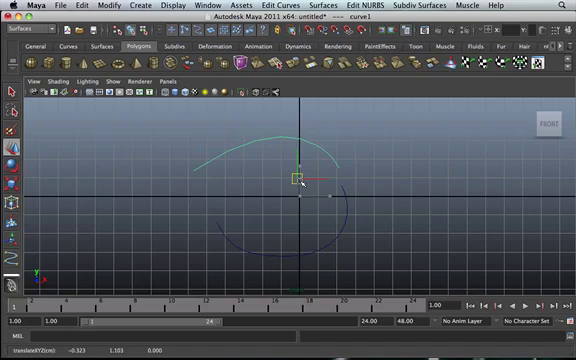
pyautogui.moveTo(300, 178); pyautogui.dragTo(332, 190)
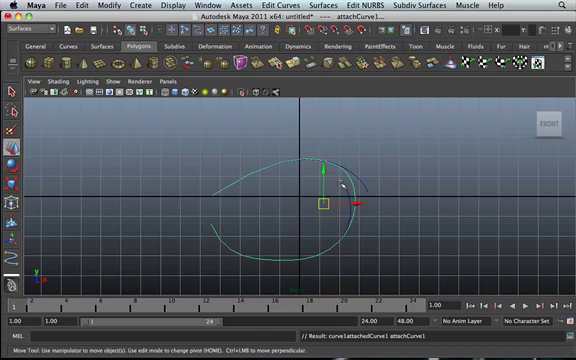
pyautogui.moveTo(322, 204); pyautogui.dragTo(172, 154)
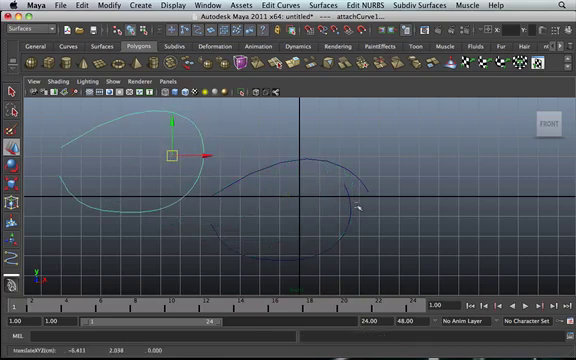
pyautogui.moveTo(340, 220)
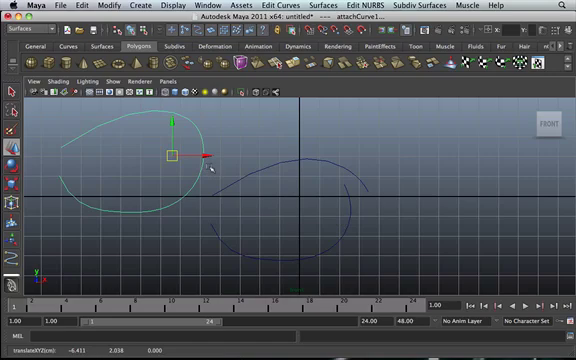
pyautogui.moveTo(260, 158)
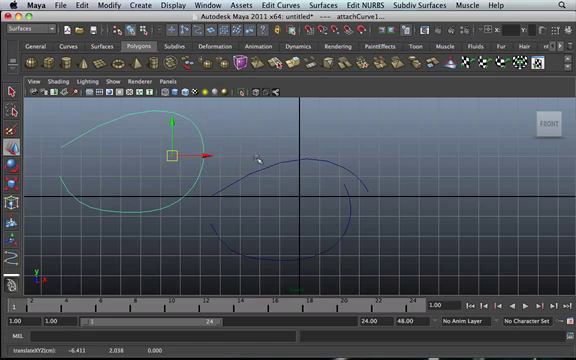
pyautogui.moveTo(284, 152)
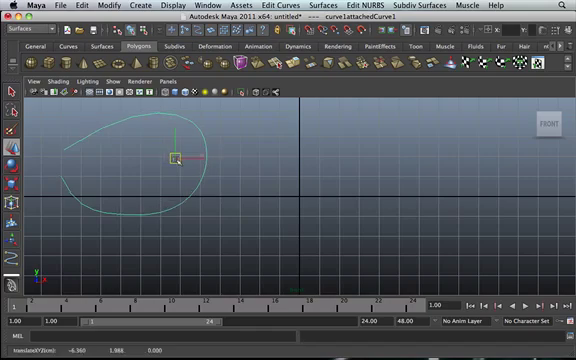
# Move the curve back to the centre, deselect it and bring up its component marking menu.
pyautogui.moveTo(176, 158); pyautogui.dragTo(326, 196)
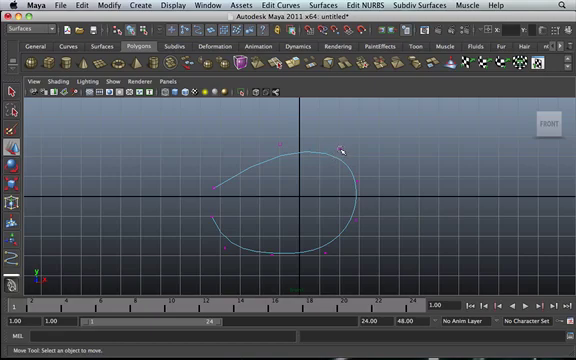
pyautogui.click(340, 152)
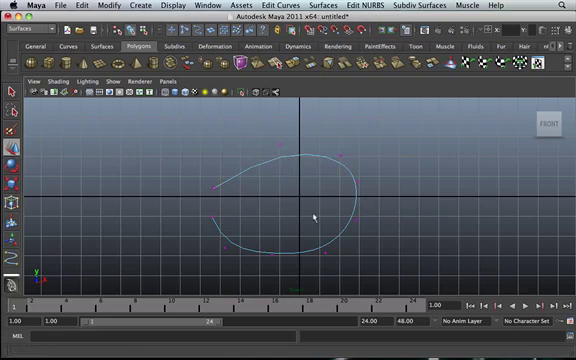
pyautogui.rightClick(264, 162)
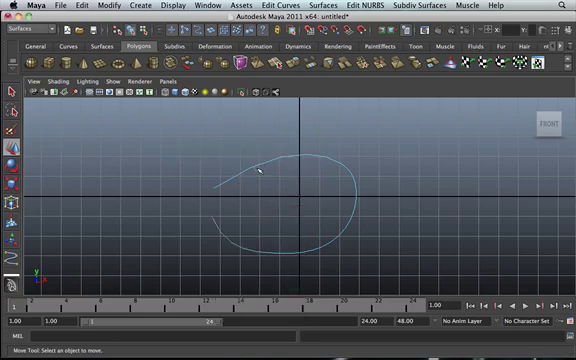
# Pick a curve point on the loop where the new knot will be inserted.
pyautogui.click(258, 166)
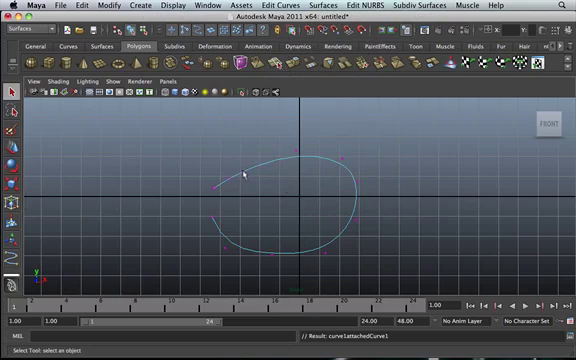
# Select the upper-left control vertex and drag it up and left to reshape the loop.
pyautogui.click(244, 176)
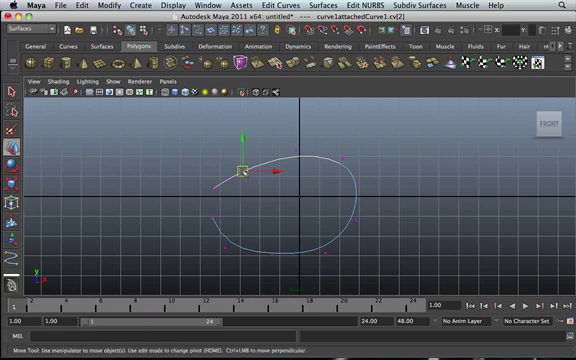
pyautogui.moveTo(244, 176); pyautogui.dragTo(232, 164)
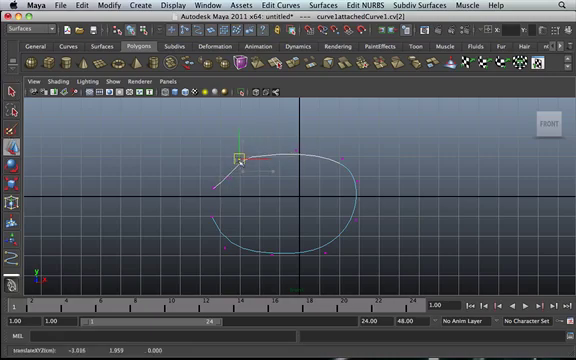
pyautogui.moveTo(238, 160); pyautogui.dragTo(256, 164)
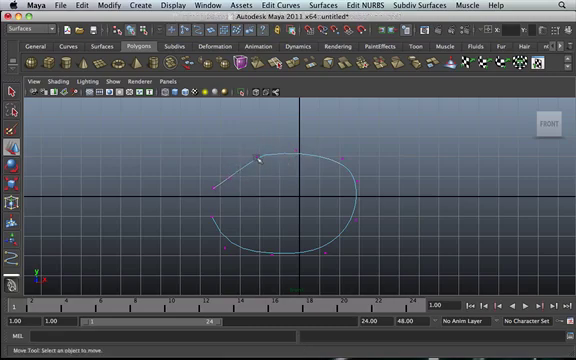
pyautogui.click(244, 166)
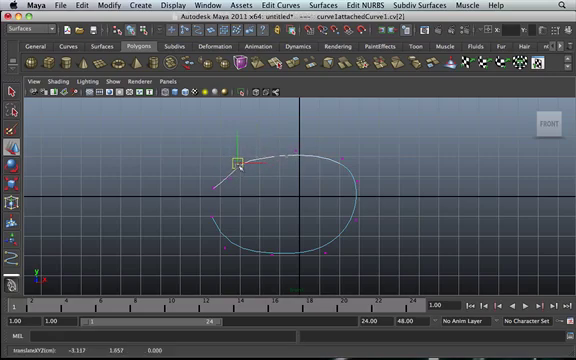
pyautogui.moveTo(236, 164); pyautogui.dragTo(244, 160)
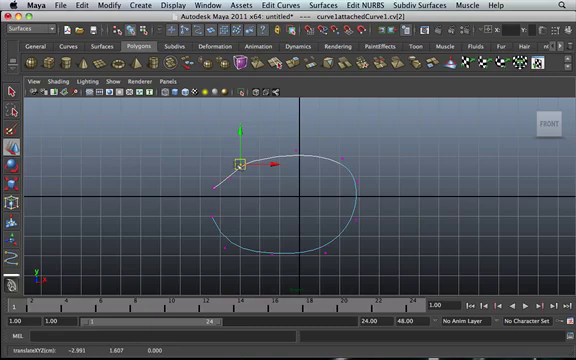